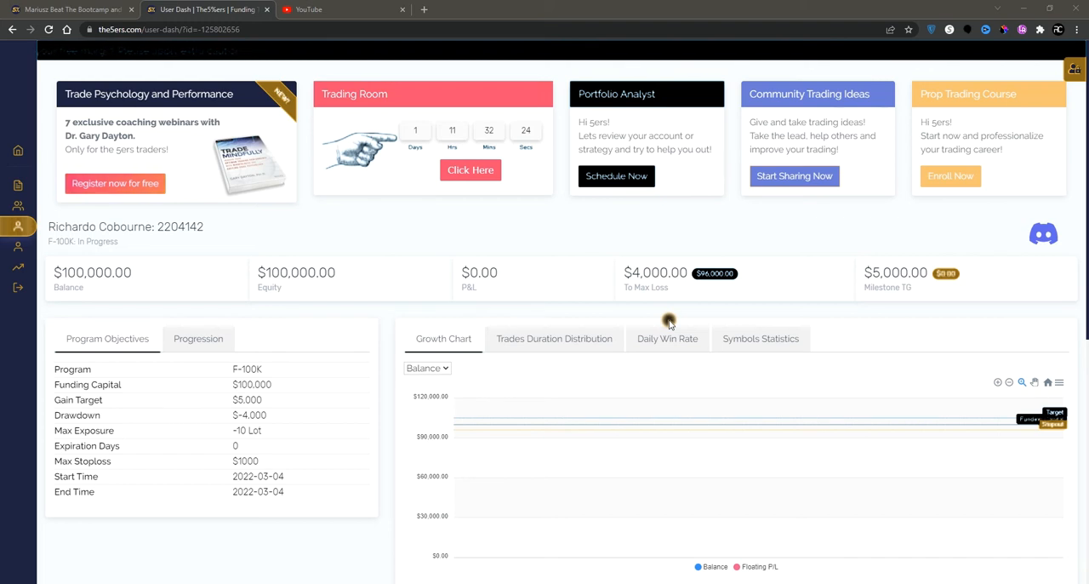
{"action": "mouse_move", "coordinate": [746, 314]}
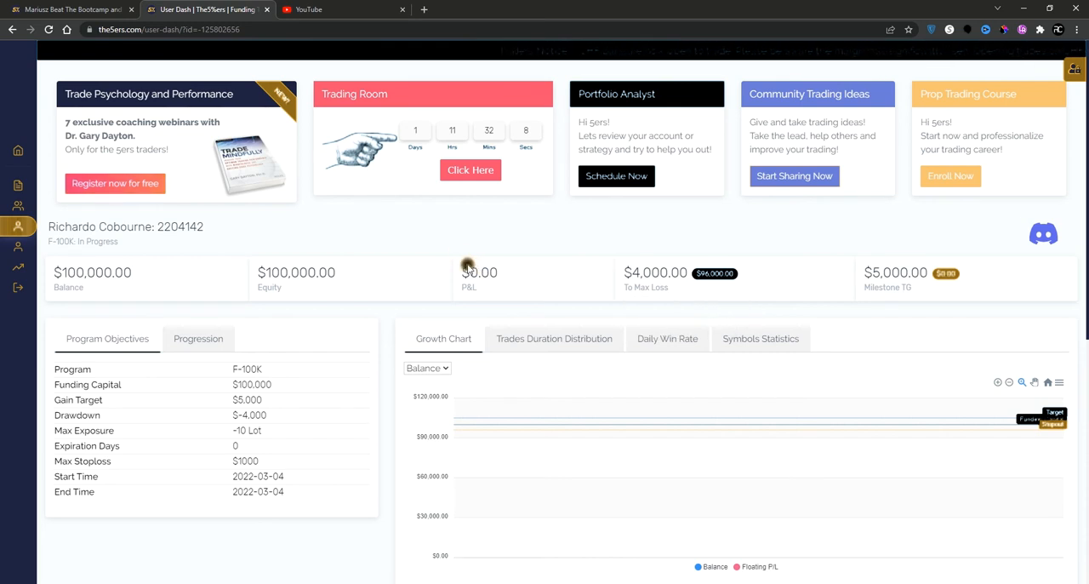
{"action": "mouse_move", "coordinate": [421, 223]}
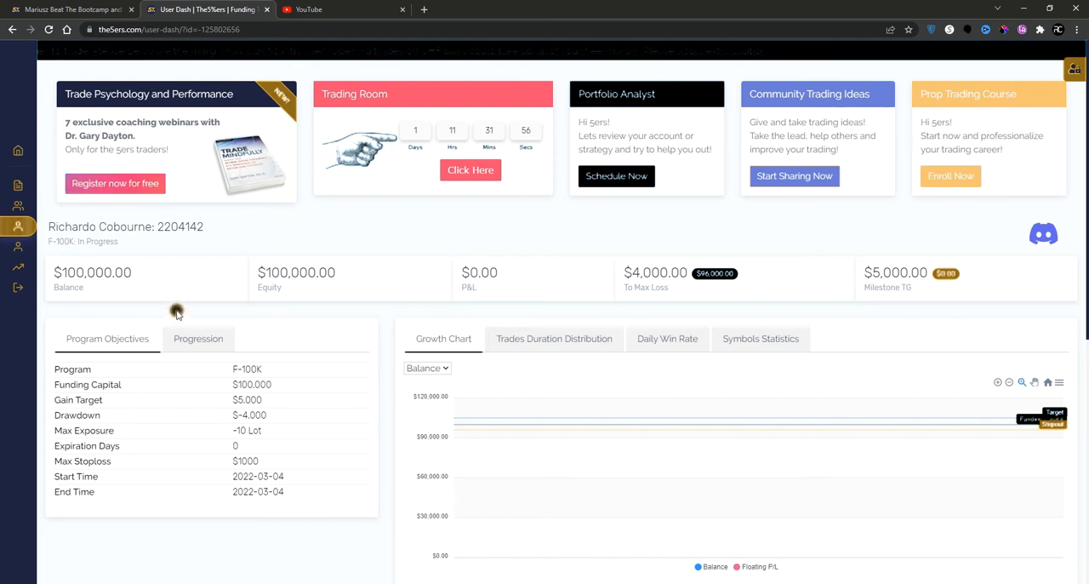
Review the Progression tab showing zero gain, drawdown, trades and expiration days
{"action": "left_click", "coordinate": [198, 339]}
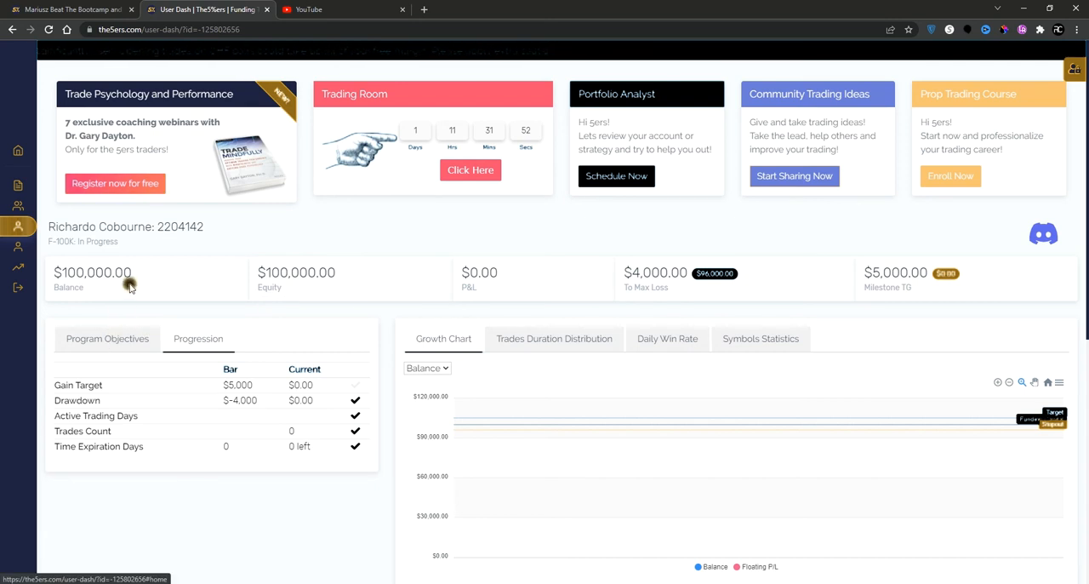
{"action": "mouse_move", "coordinate": [118, 347]}
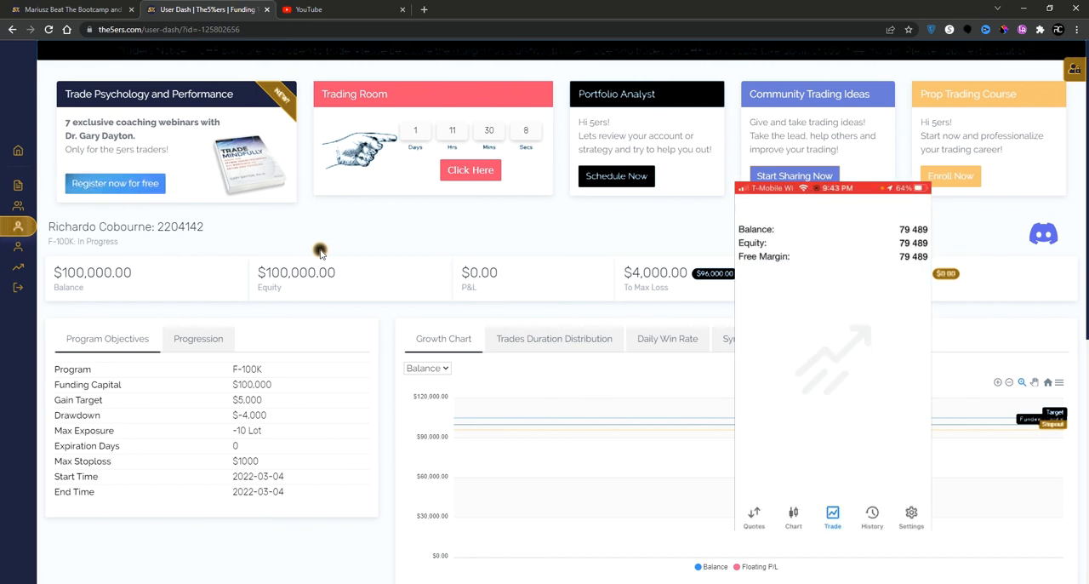
{"action": "left_click", "coordinate": [911, 515]}
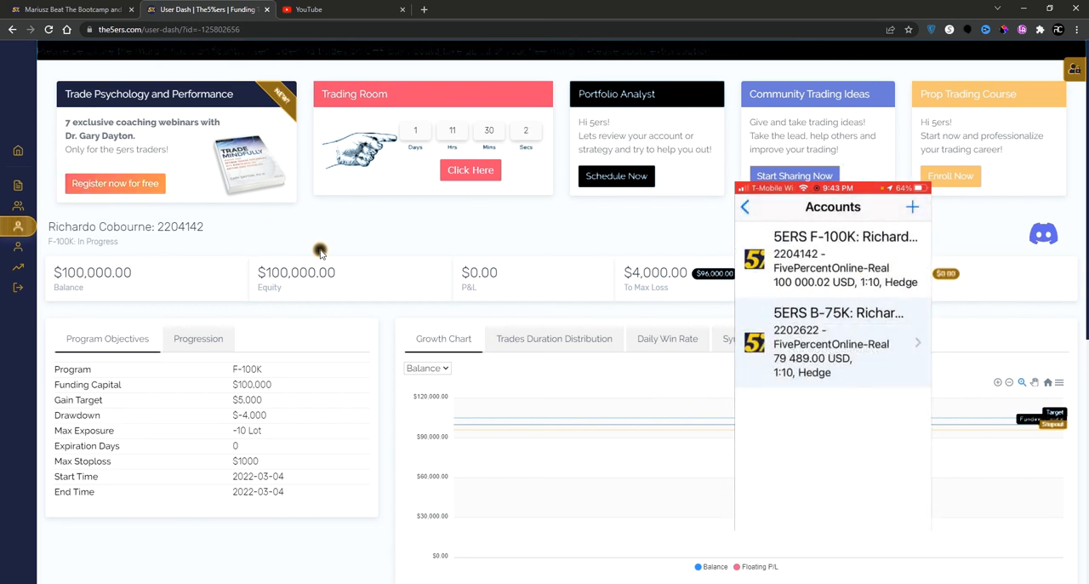
{"action": "left_click", "coordinate": [834, 340]}
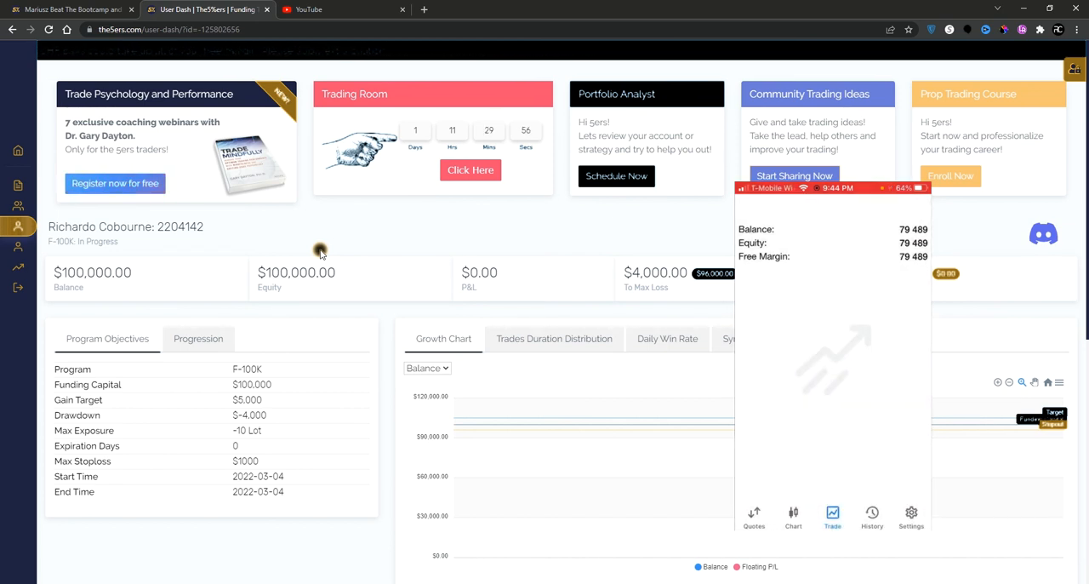
{"action": "left_click", "coordinate": [912, 514]}
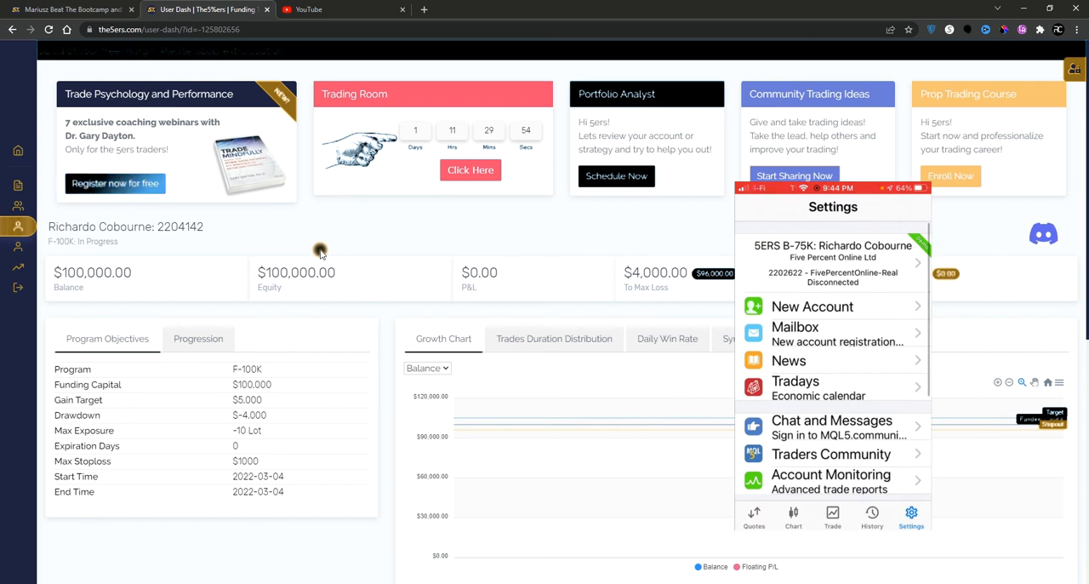
{"action": "left_click", "coordinate": [832, 517]}
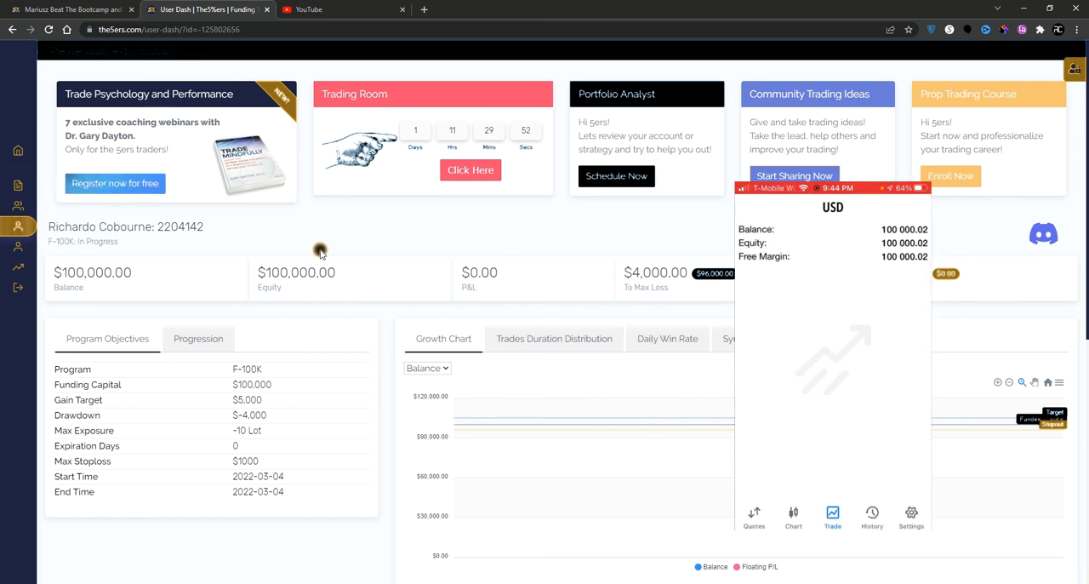
{"action": "left_click", "coordinate": [911, 516]}
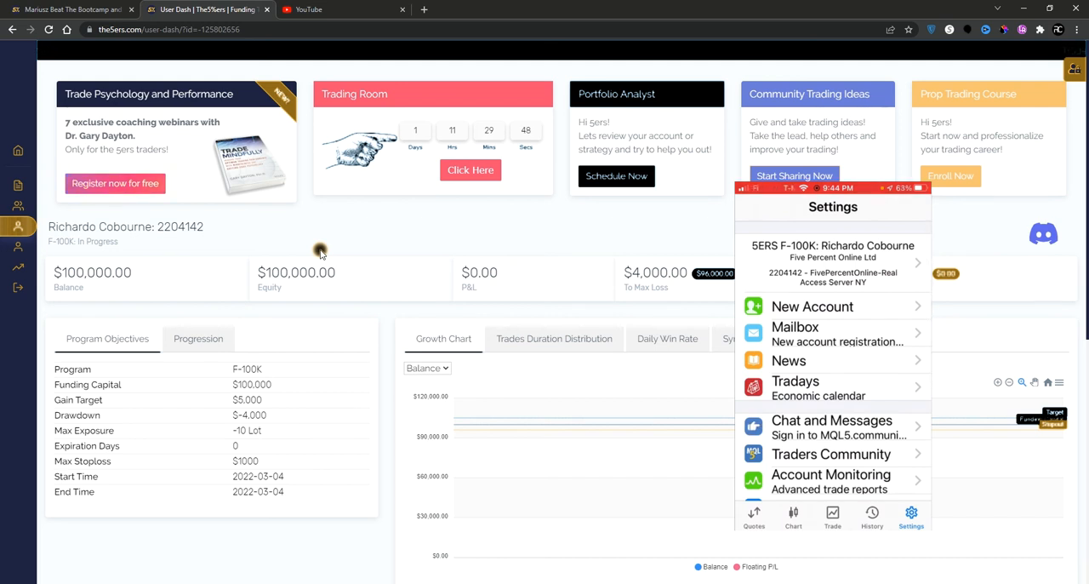
{"action": "left_click", "coordinate": [833, 261]}
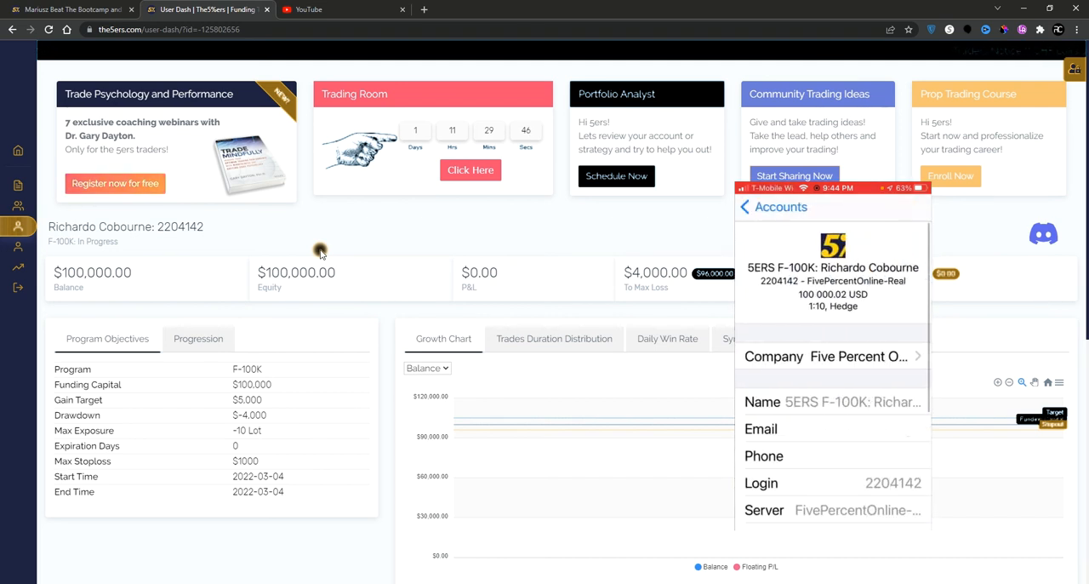